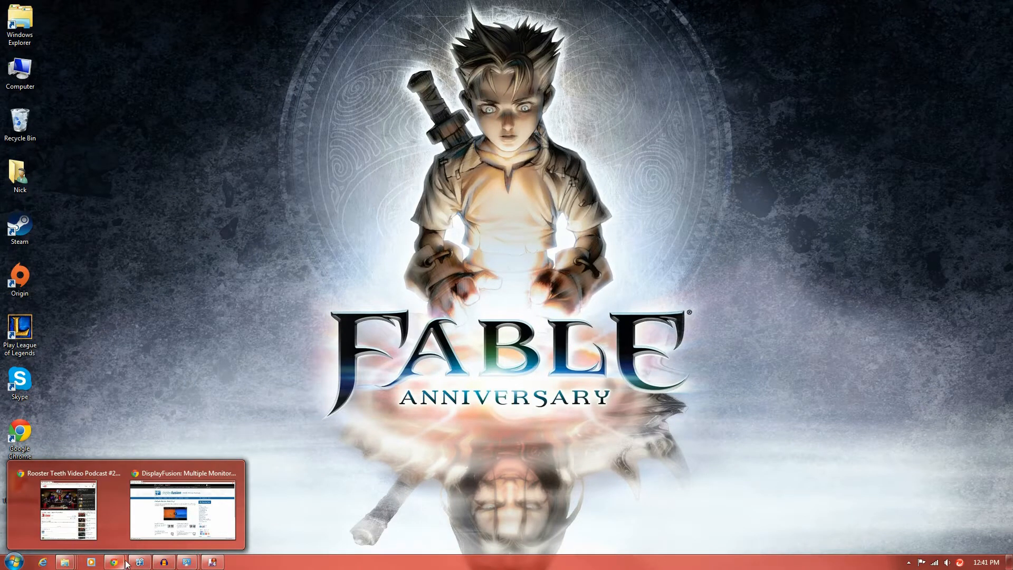
Step: Switch Chrome to the DisplayFusion website showing the downloaded setup file
click(182, 508)
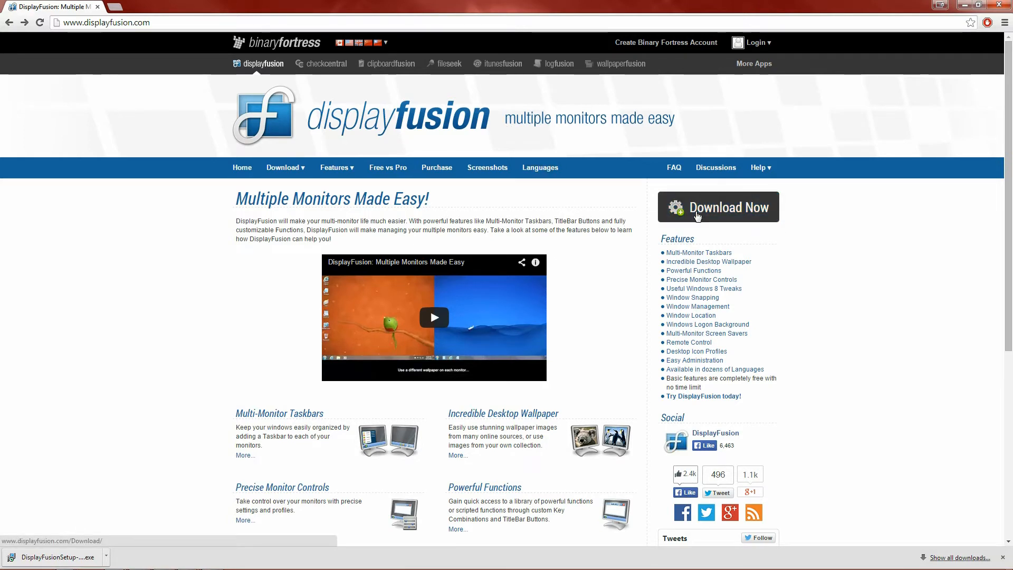
mouse_move(837, 213)
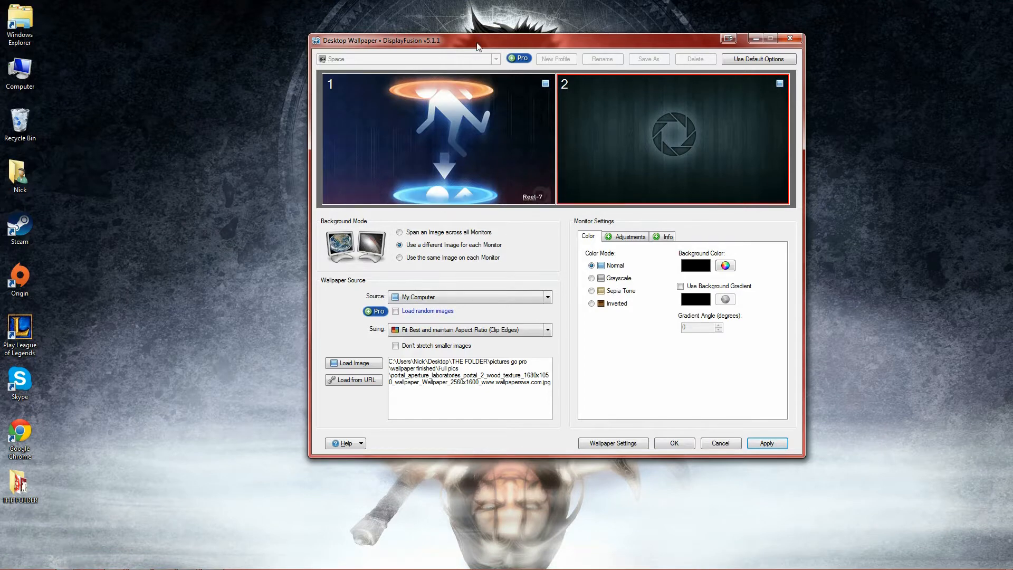
Step: Reposition the Desktop Wallpaper window and keep monitor 1 sizing at Fit Best (Clip Edges)
drag(478, 46, 391, 70)
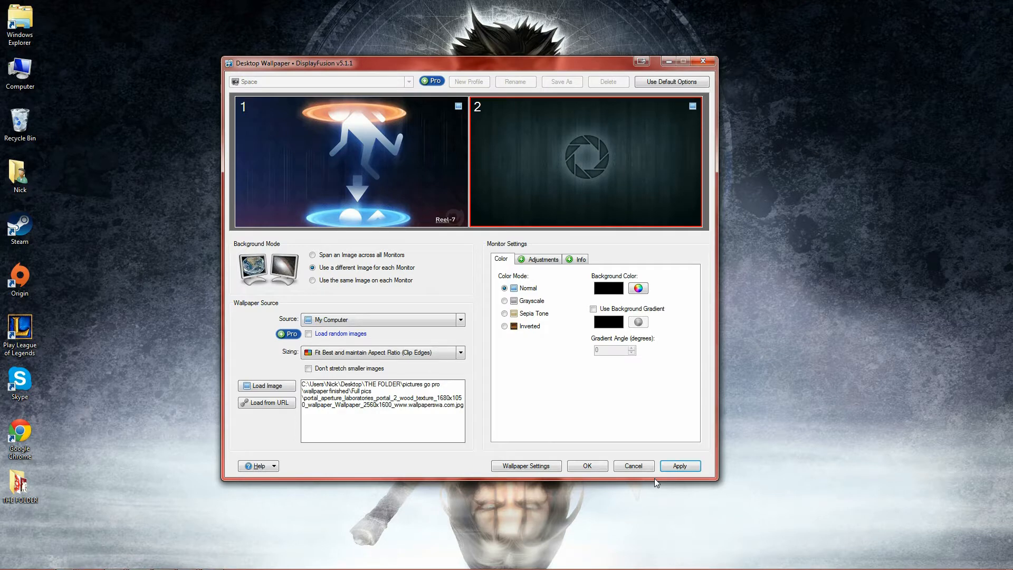
mouse_move(665, 504)
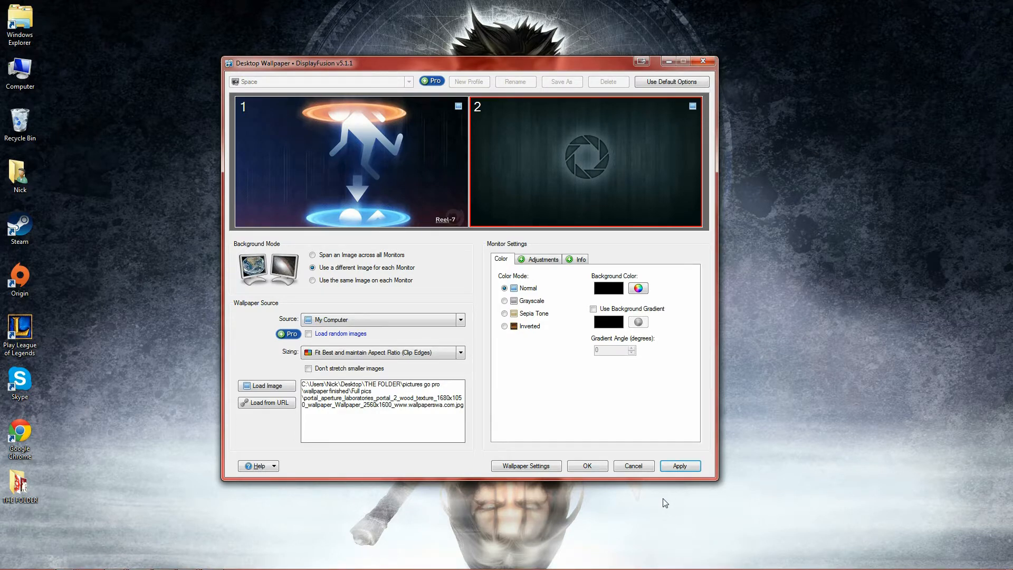
drag(470, 62, 491, 68)
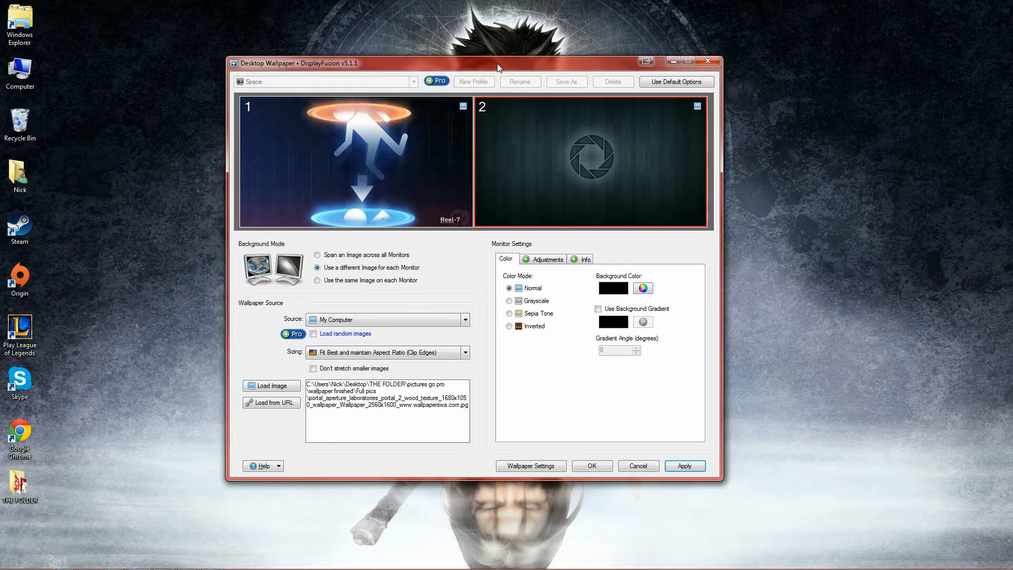
drag(498, 63, 616, 72)
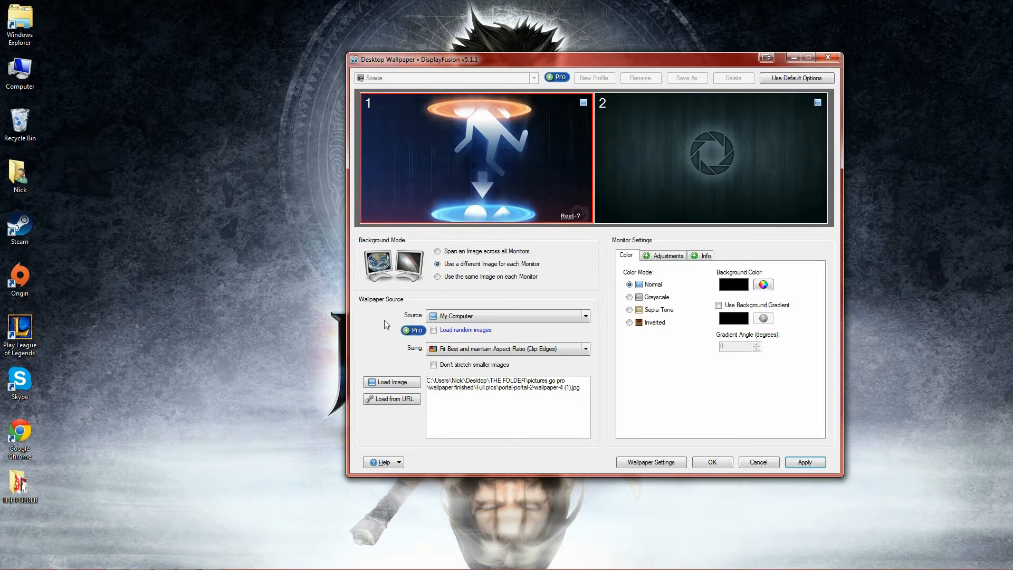
mouse_move(415, 322)
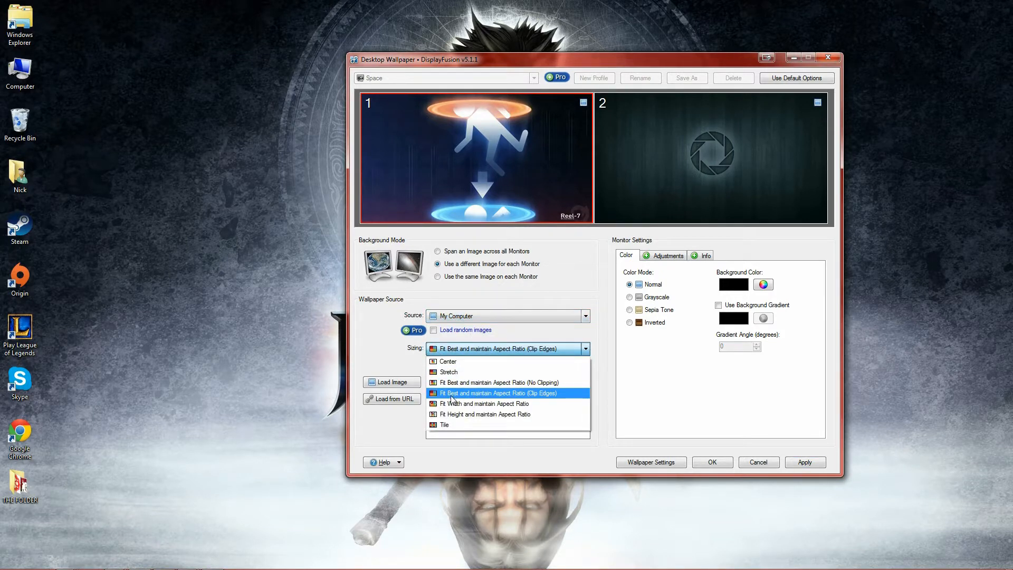
click(493, 392)
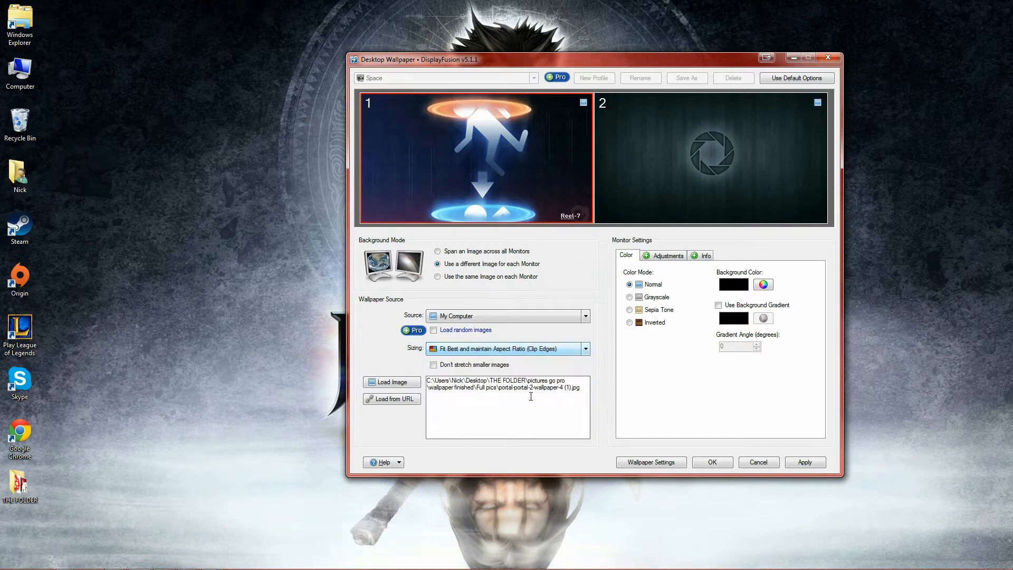
click(392, 382)
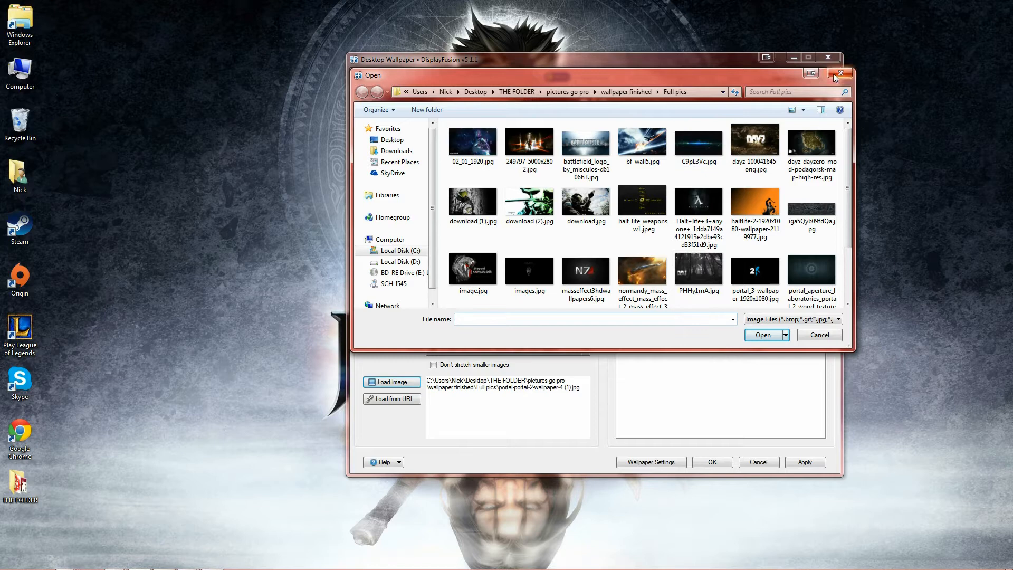
Step: Cancel the image file dialog and apply the two Portal wallpapers to the desktop
click(842, 73)
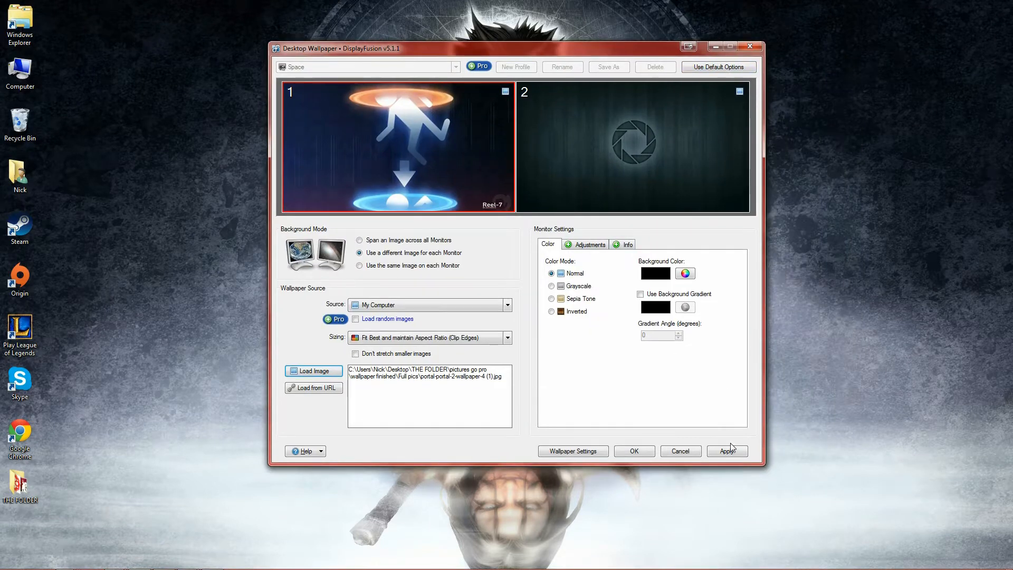
click(726, 450)
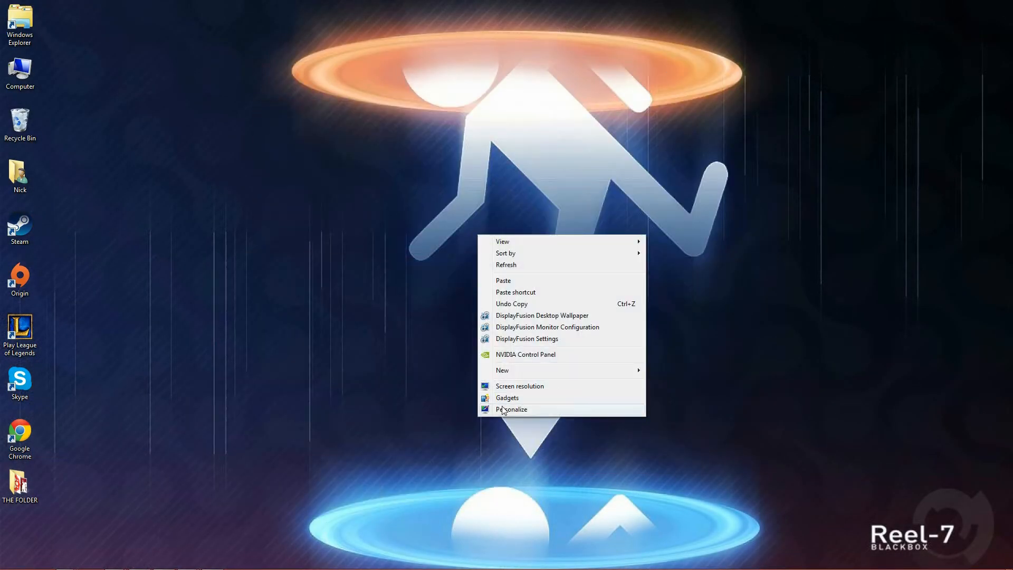
Step: From Personalize, open Desktop Background and select the single DisplayFusion wallpaper image
click(512, 409)
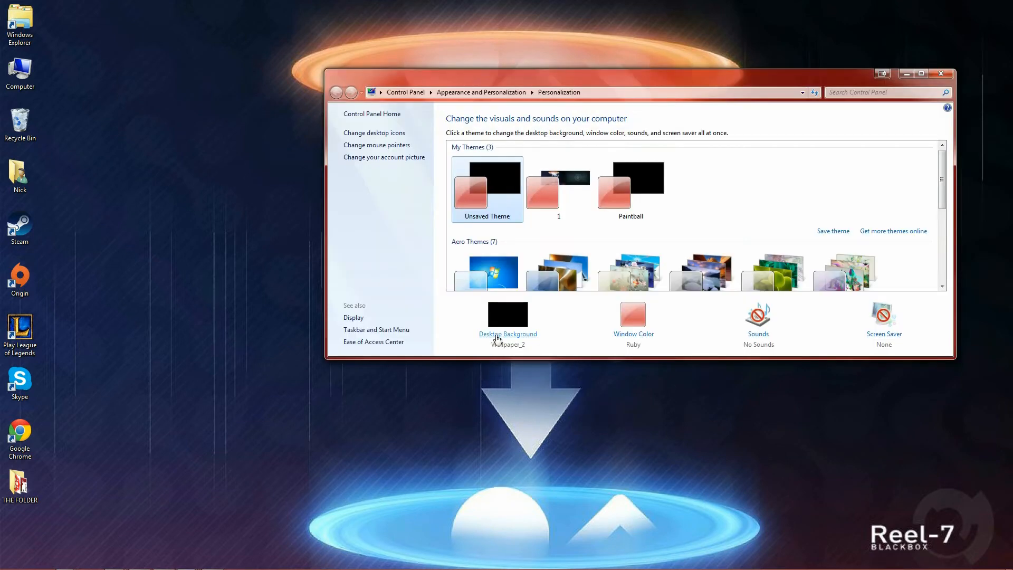
click(508, 334)
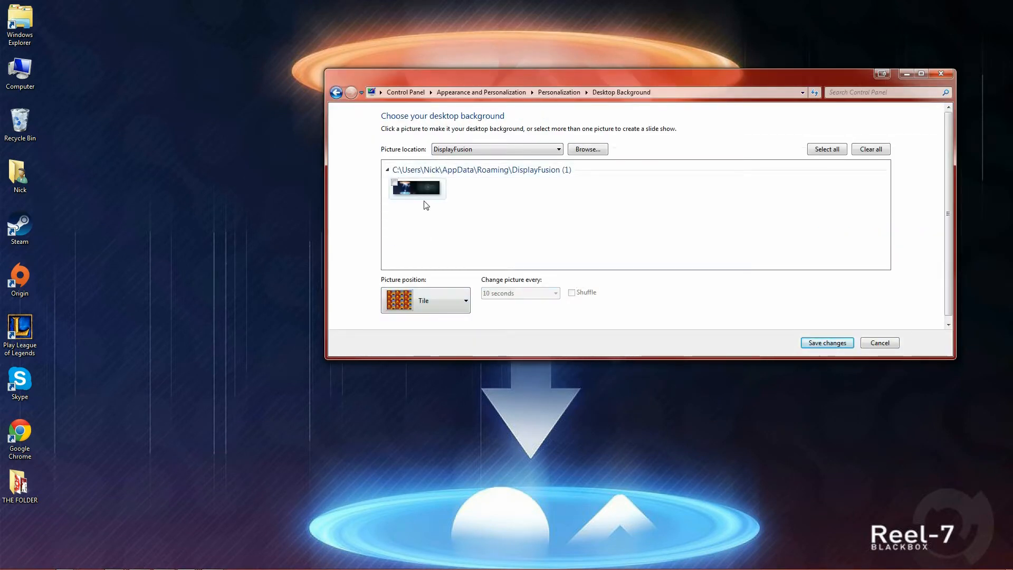
click(417, 187)
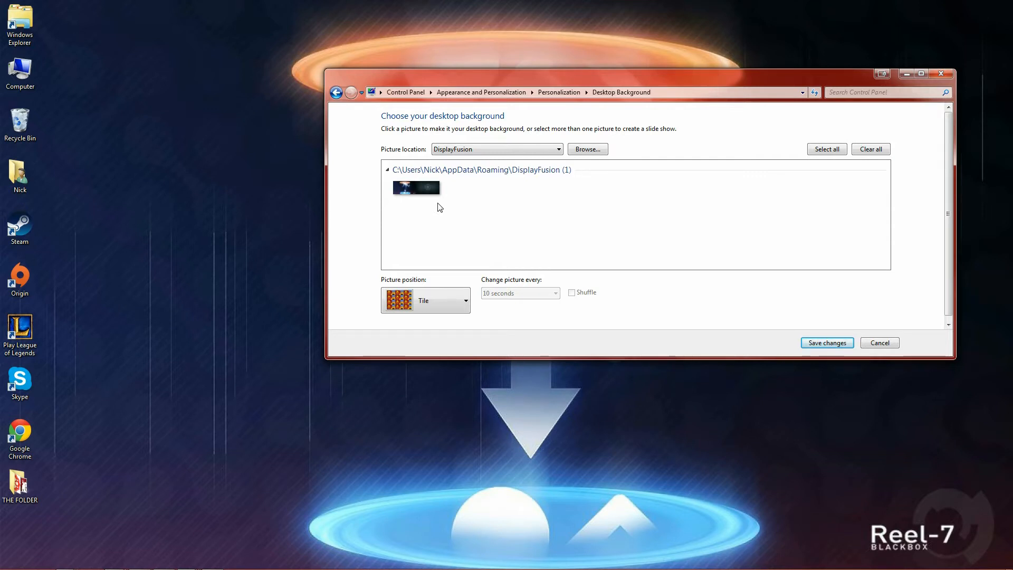
click(417, 187)
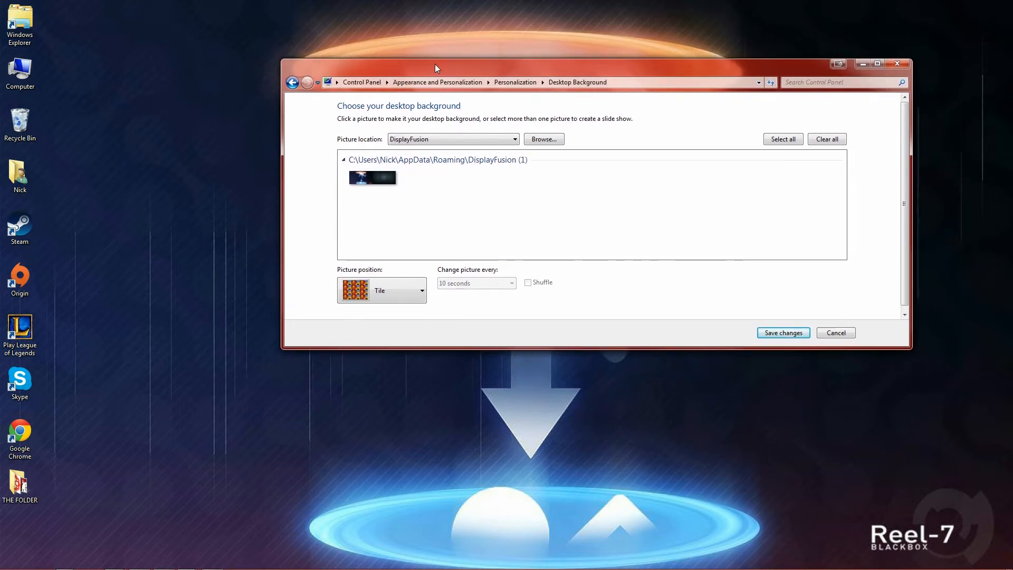
mouse_move(70, 472)
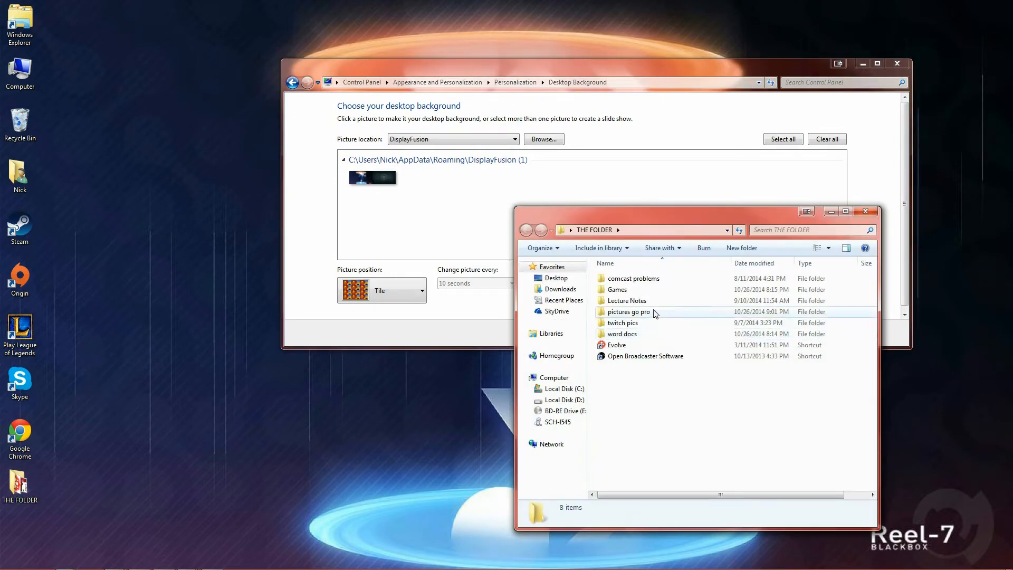
Step: Navigate pictures go pro > wallpaper finished > wallpapers to view the six saved images
double_click(628, 311)
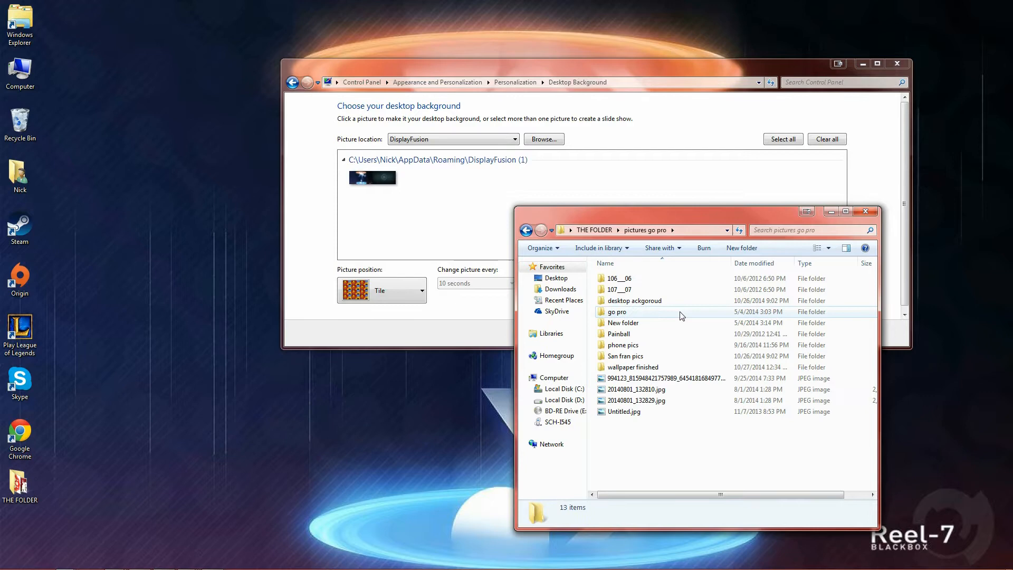
double_click(632, 368)
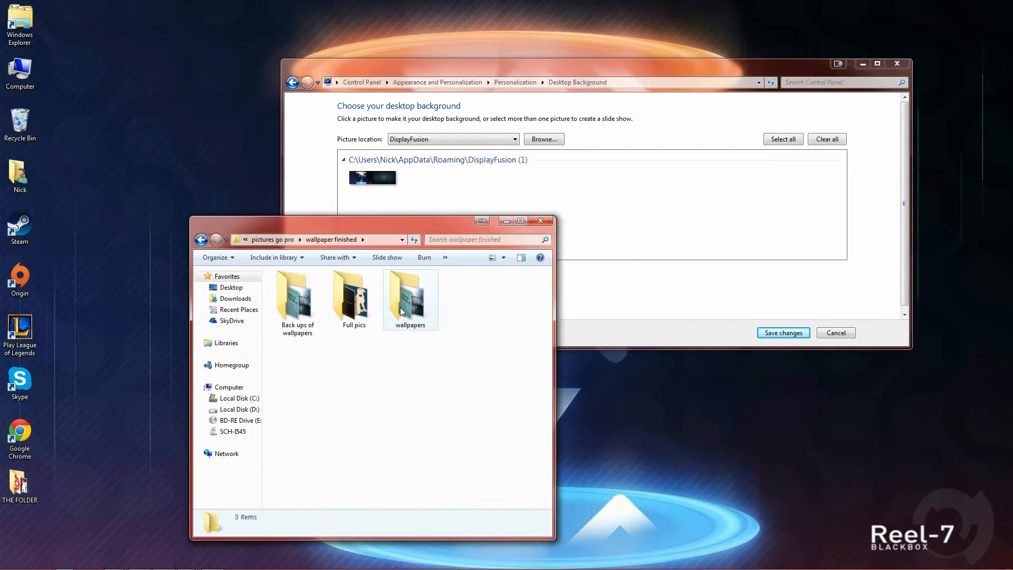
mouse_move(353, 297)
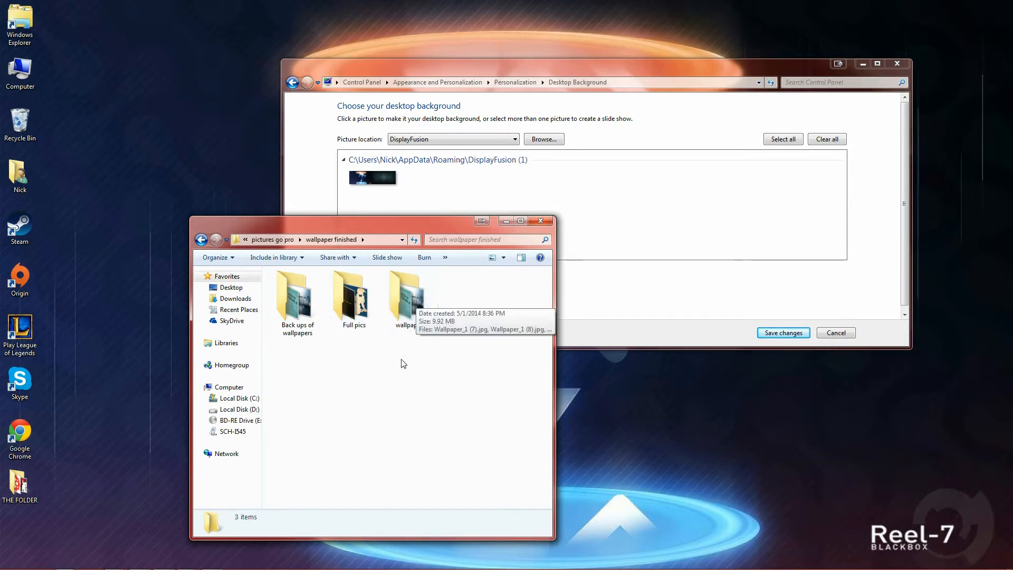
double_click(404, 291)
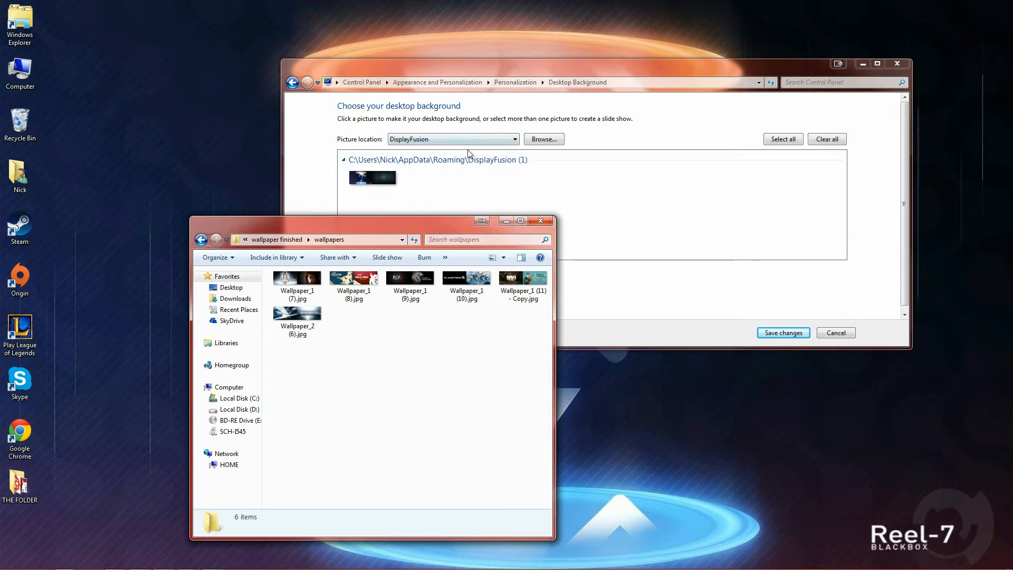
click(372, 178)
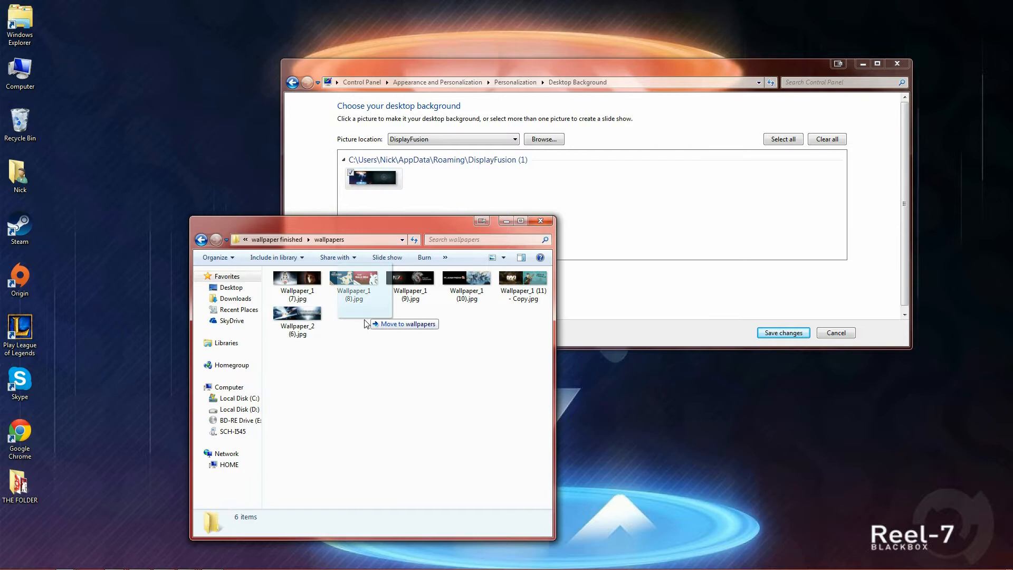
Step: Swap a saved wallpaper into the DisplayFusion folder, adding Wallpaper_1.jpg to wallpapers
click(297, 316)
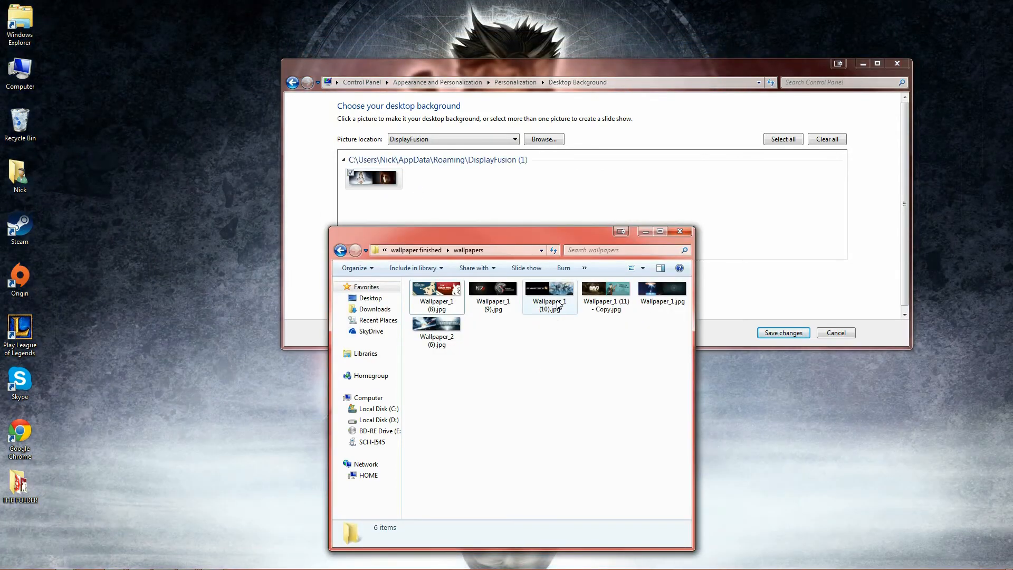
mouse_move(581, 302)
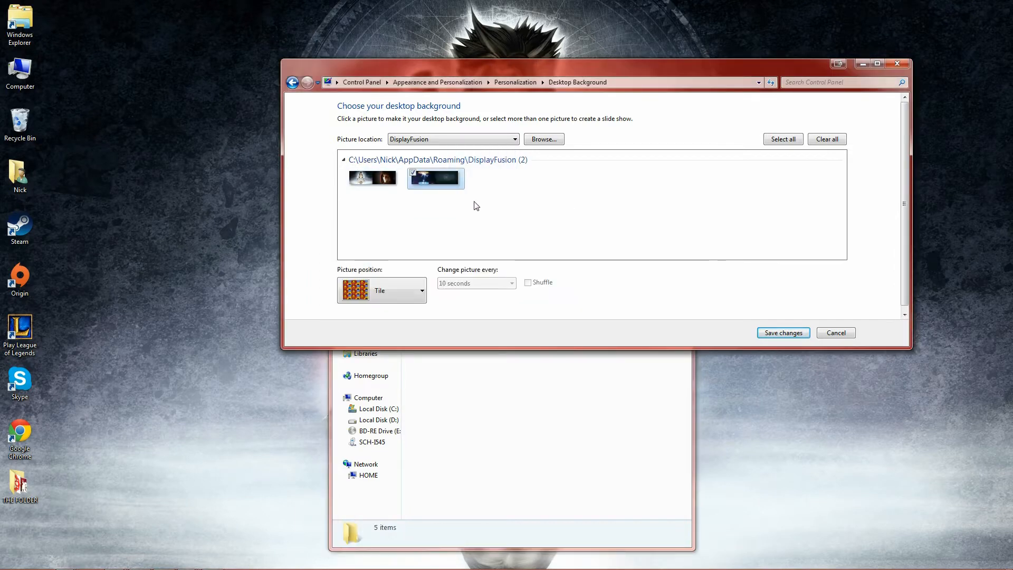
Step: Check both DisplayFusion pictures, set a 10-second change interval, and save changes
click(372, 178)
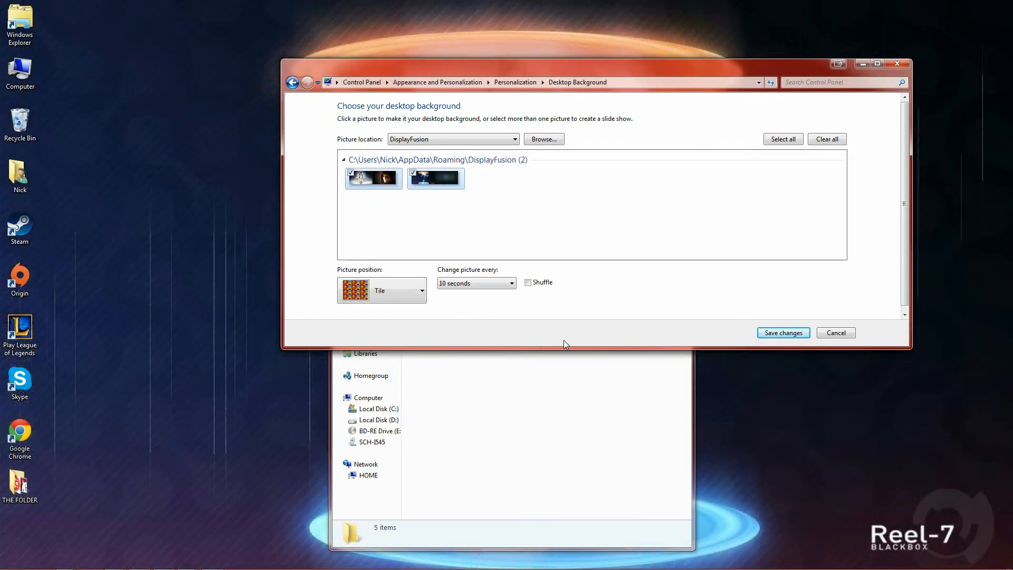
click(543, 139)
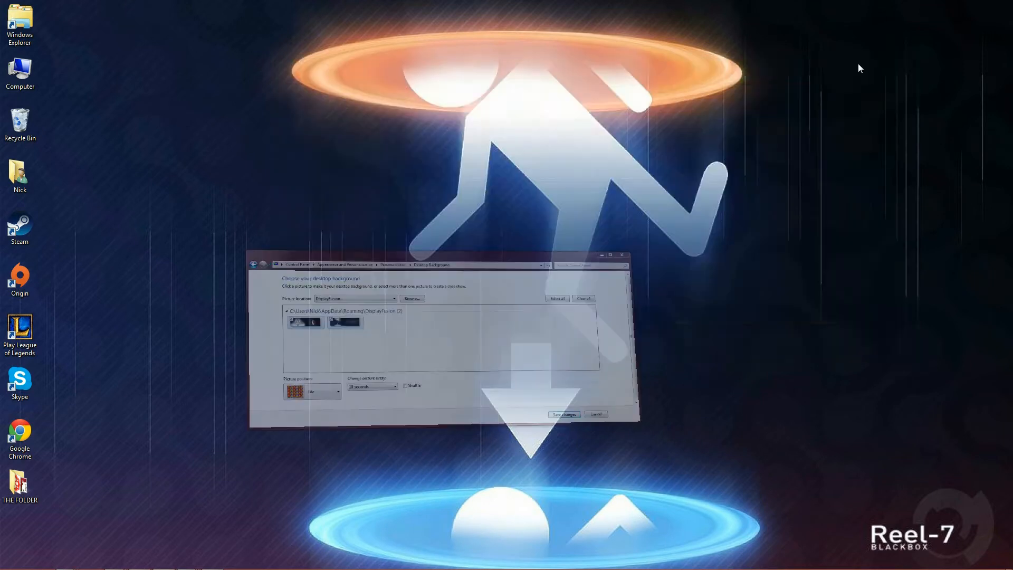
click(563, 414)
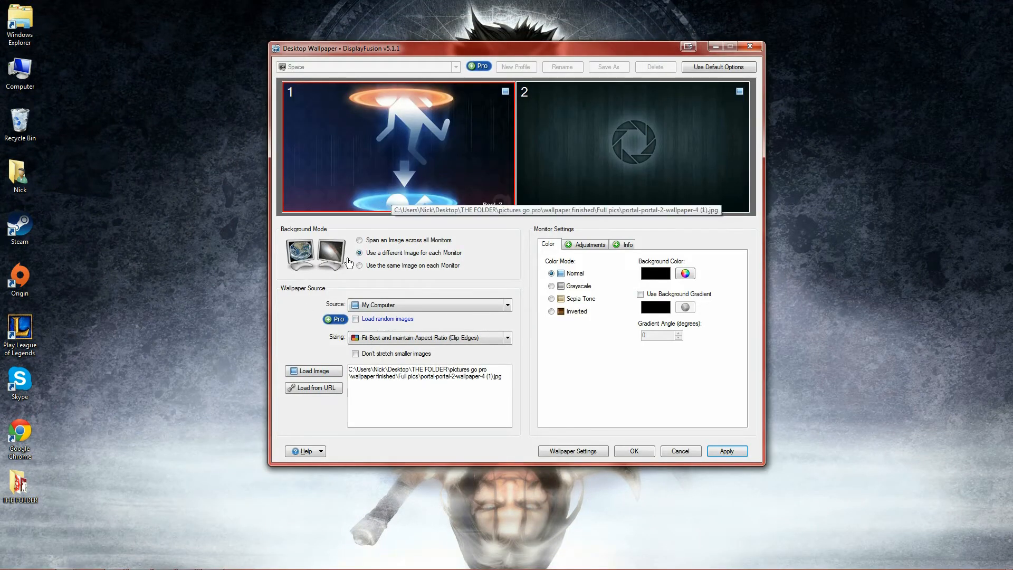
Step: Load Half-Life 3 for monitor 1 and orange Half-Life 2 for monitor 2, then apply
click(313, 371)
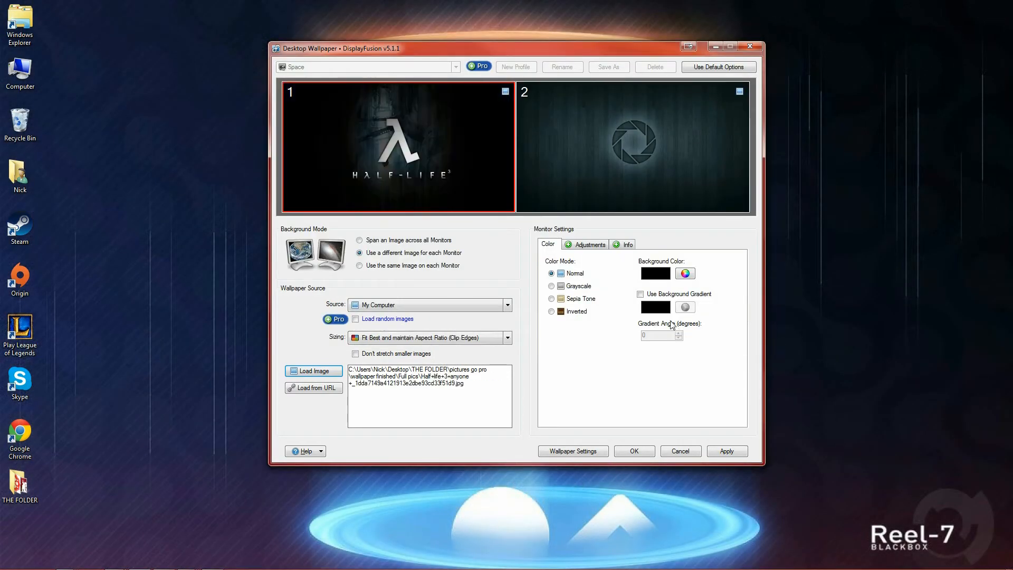
click(313, 371)
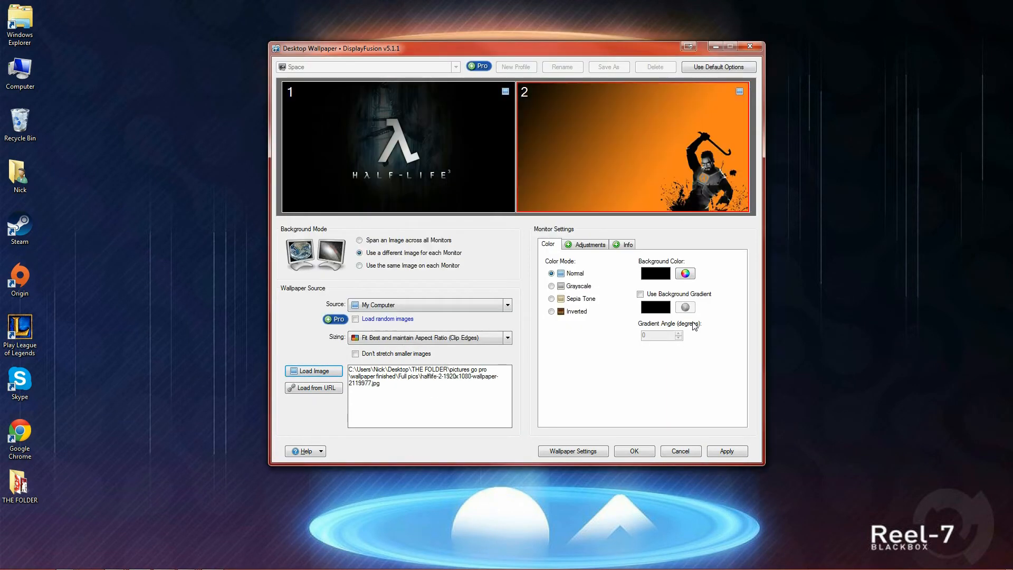
click(726, 451)
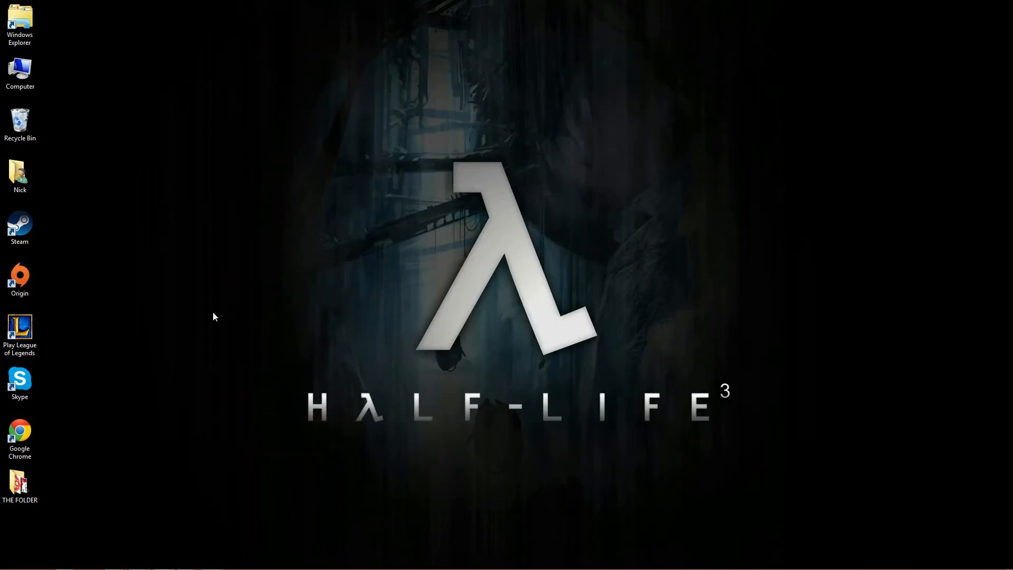
mouse_move(606, 369)
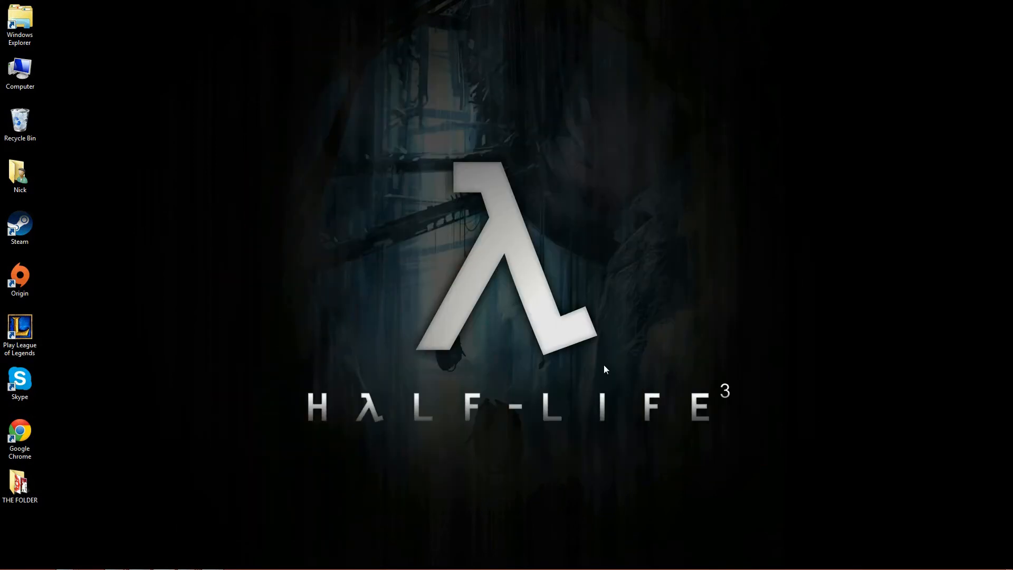
mouse_move(453, 283)
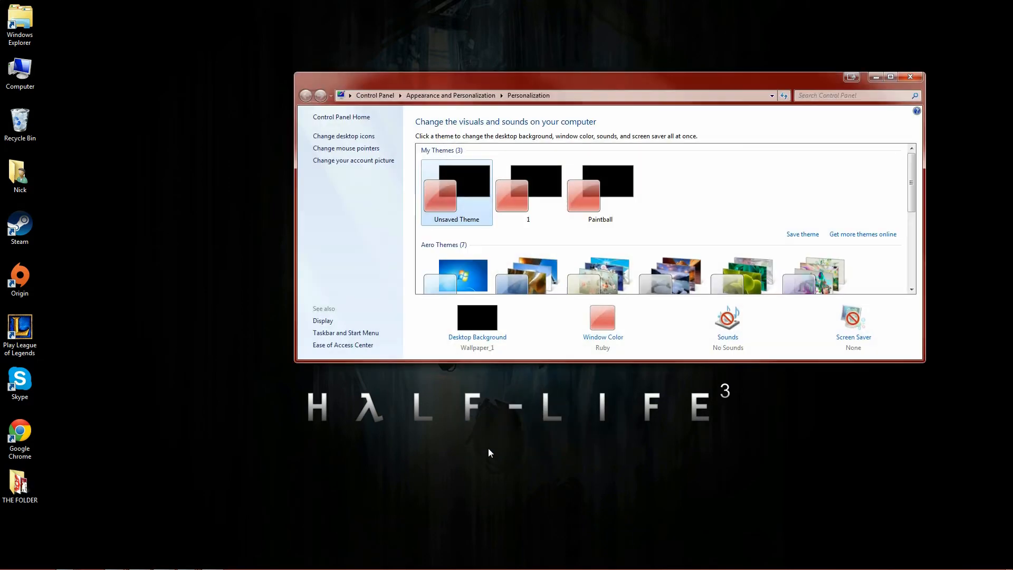
Step: Open Desktop Background to list the new Half-Life DisplayFusion image
click(477, 326)
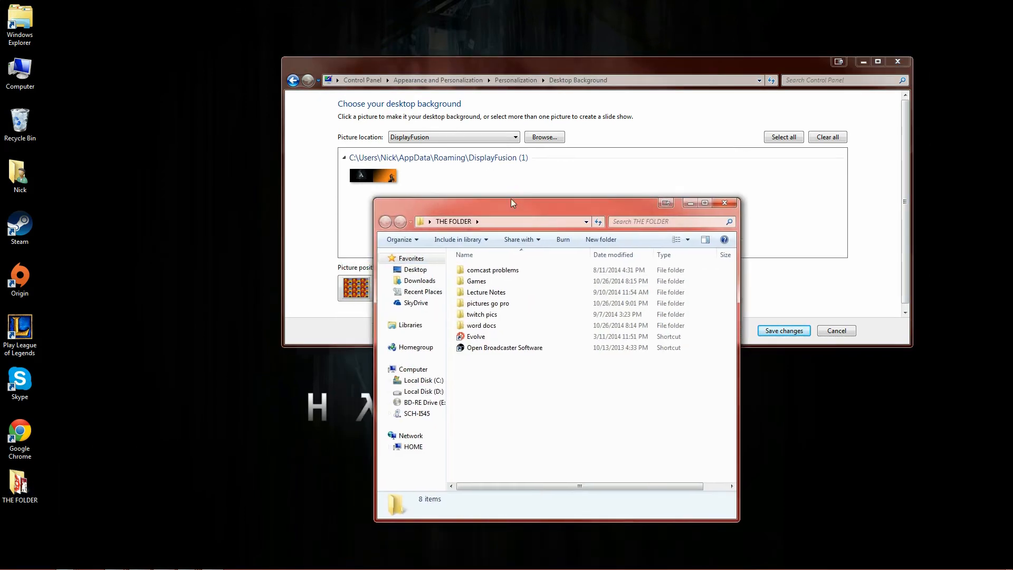
Step: Open pictures go pro, then wallpaper finished, in Windows Explorer
double_click(487, 303)
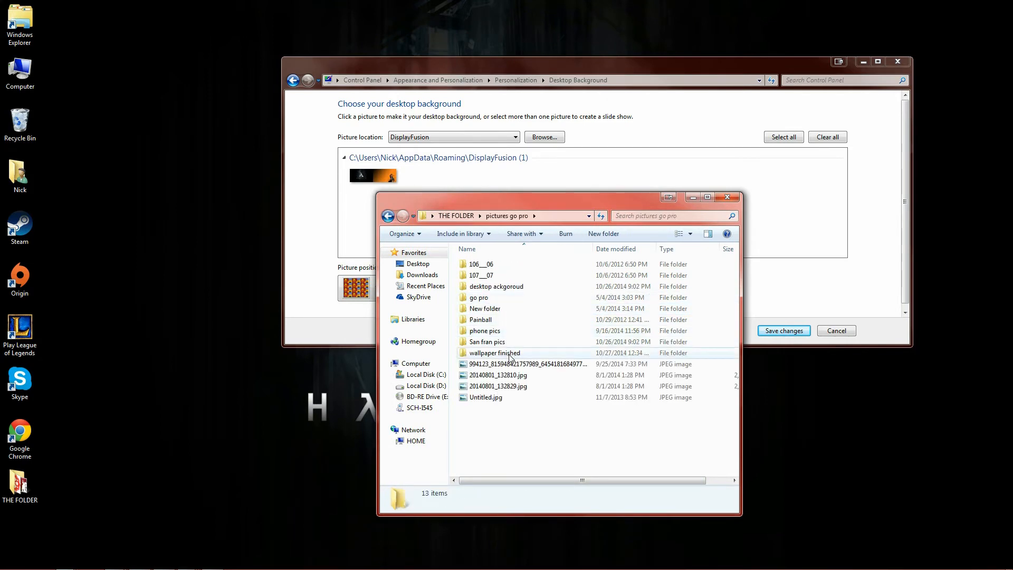
double_click(495, 353)
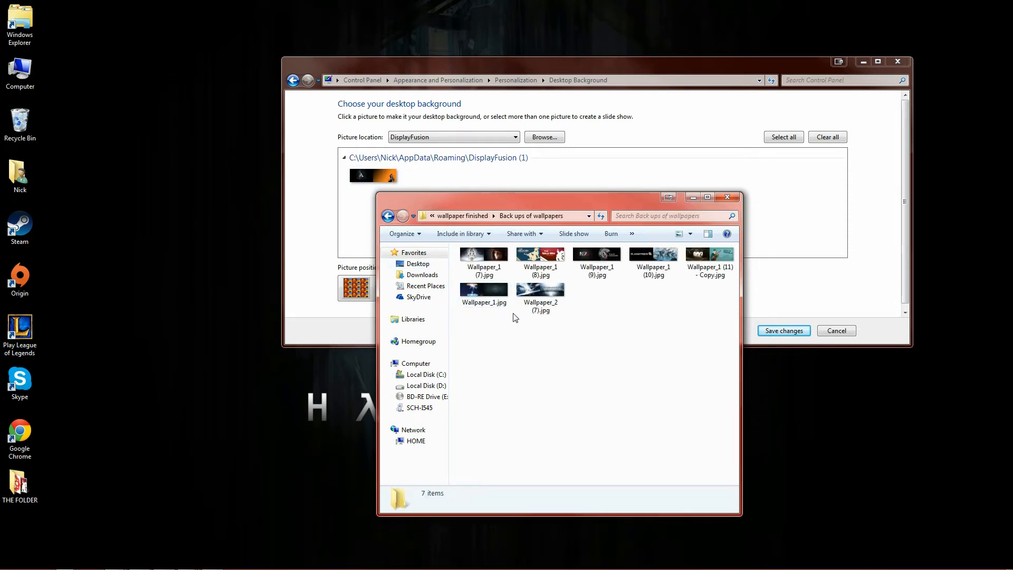
right_click(483, 290)
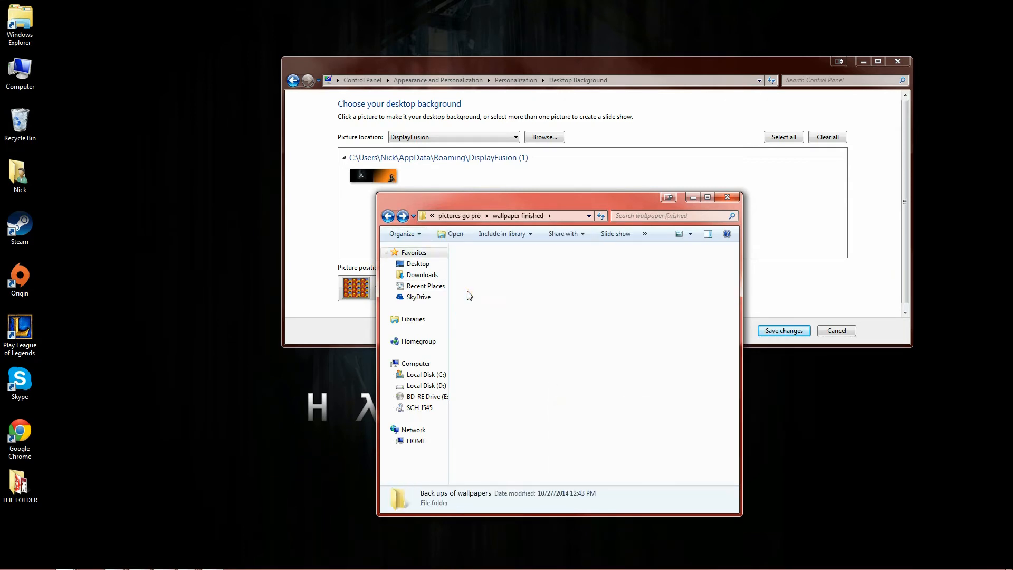
Step: Check the seven files in Back ups of wallpapers, then head to the wallpapers folder
double_click(456, 498)
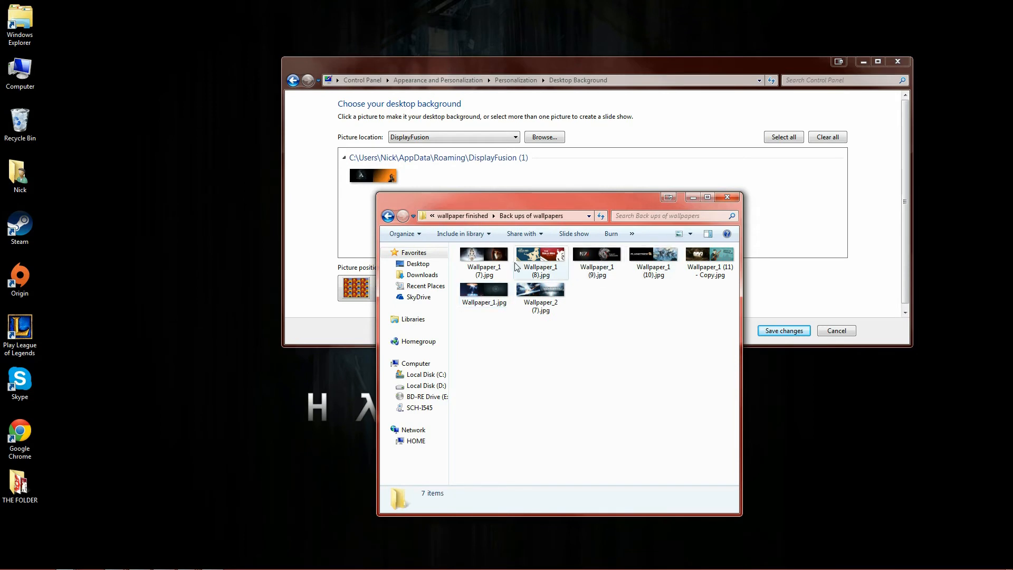
click(483, 257)
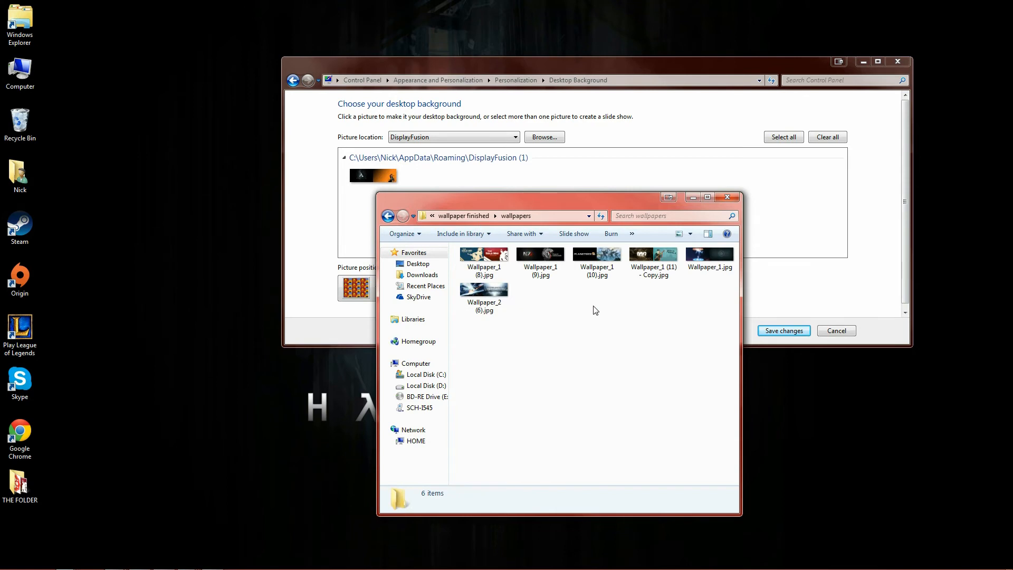
click(484, 268)
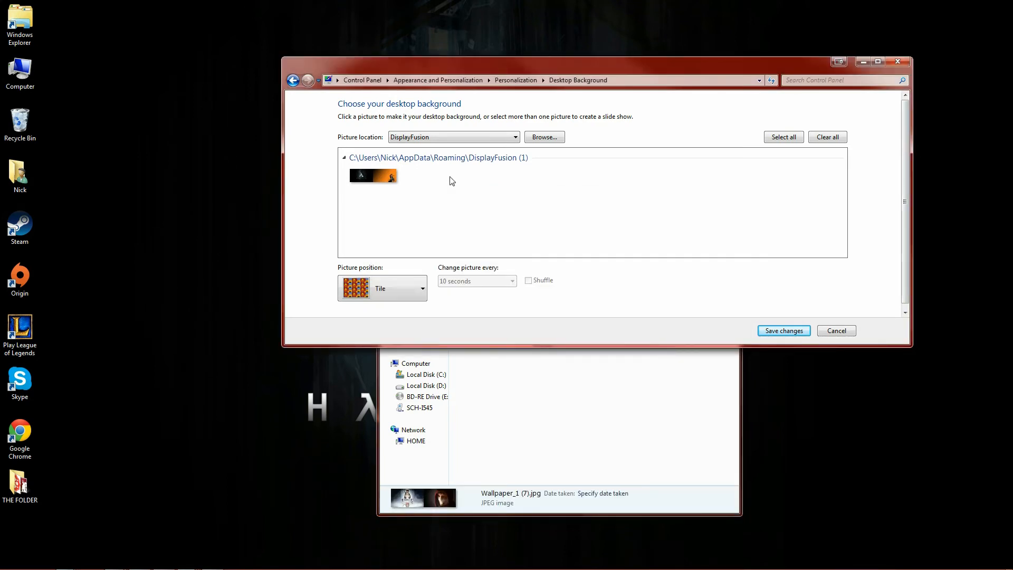
Step: Move Wallpaper_2.jpg into wallpapers, paste a copy into Back ups of wallpapers, then reopen wallpapers
click(374, 175)
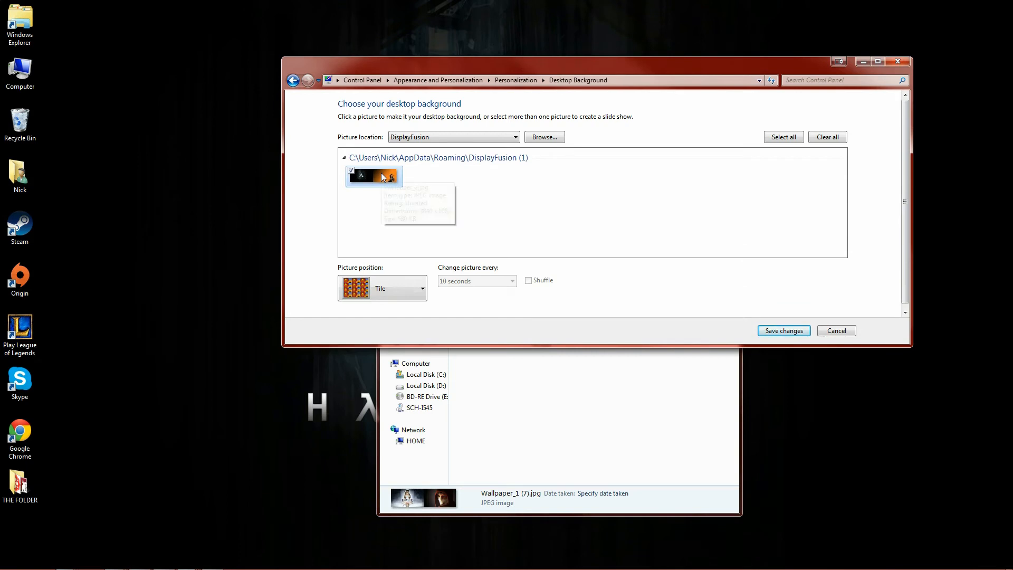
click(544, 137)
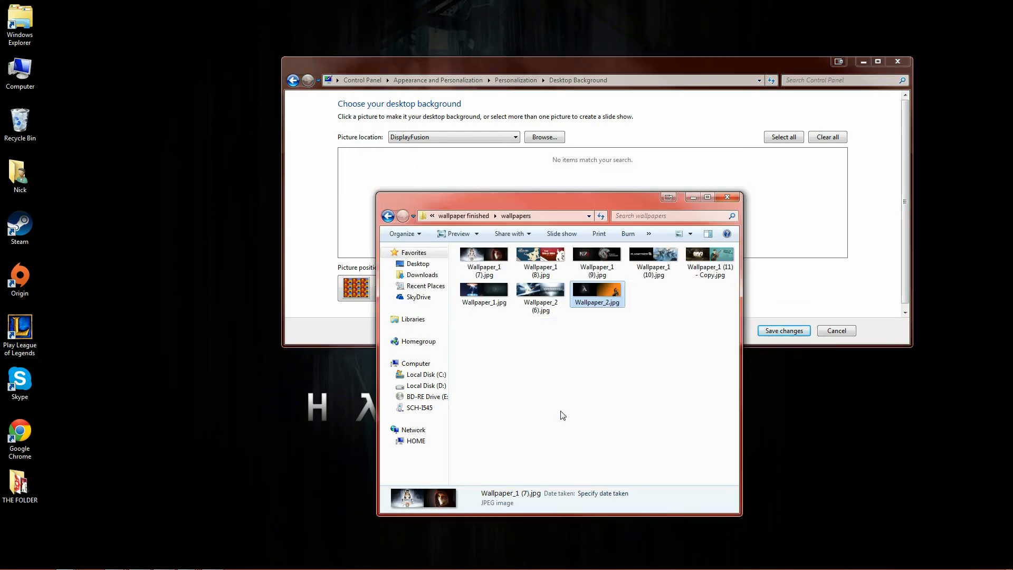
right_click(596, 290)
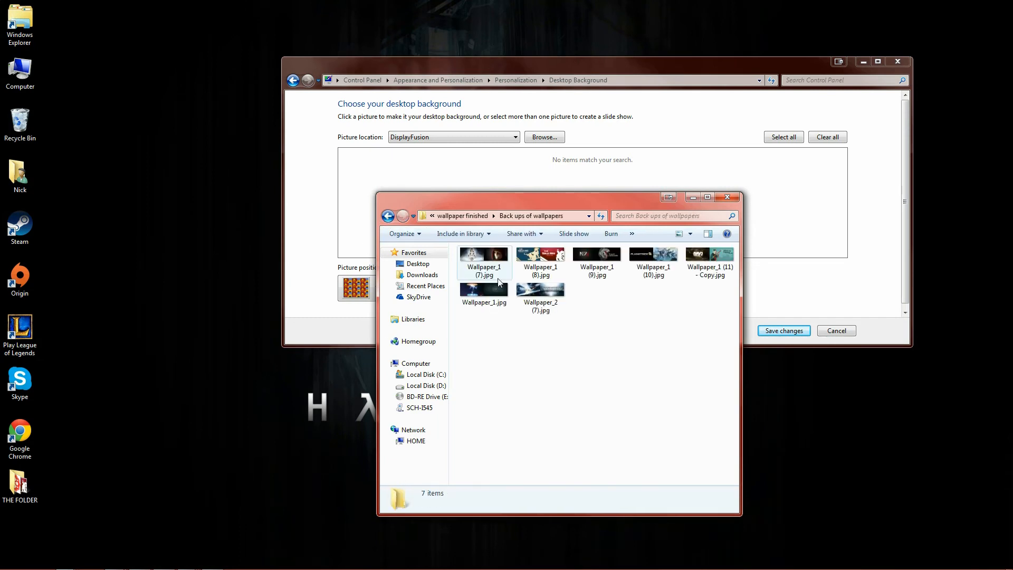
click(595, 307)
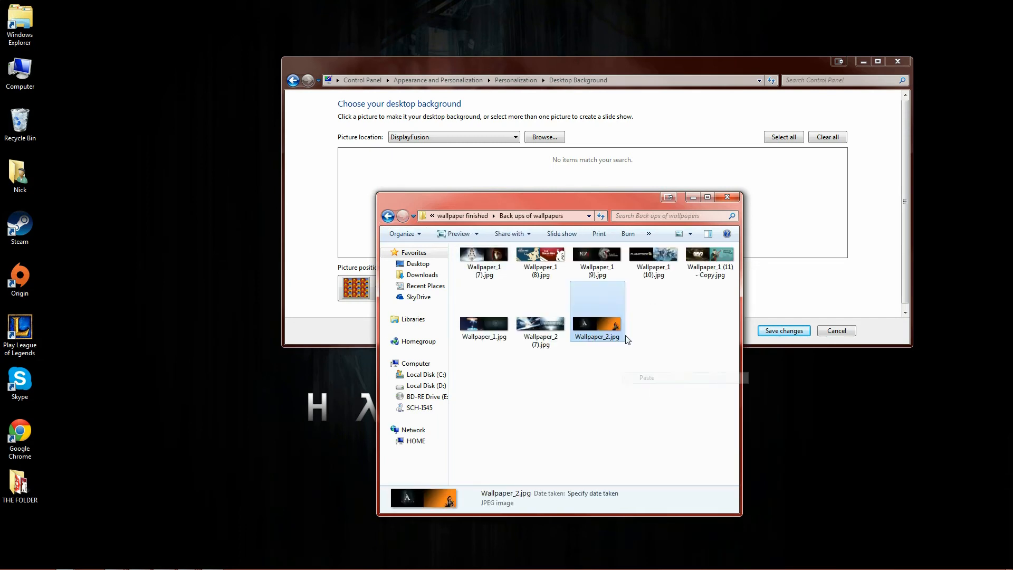
click(387, 216)
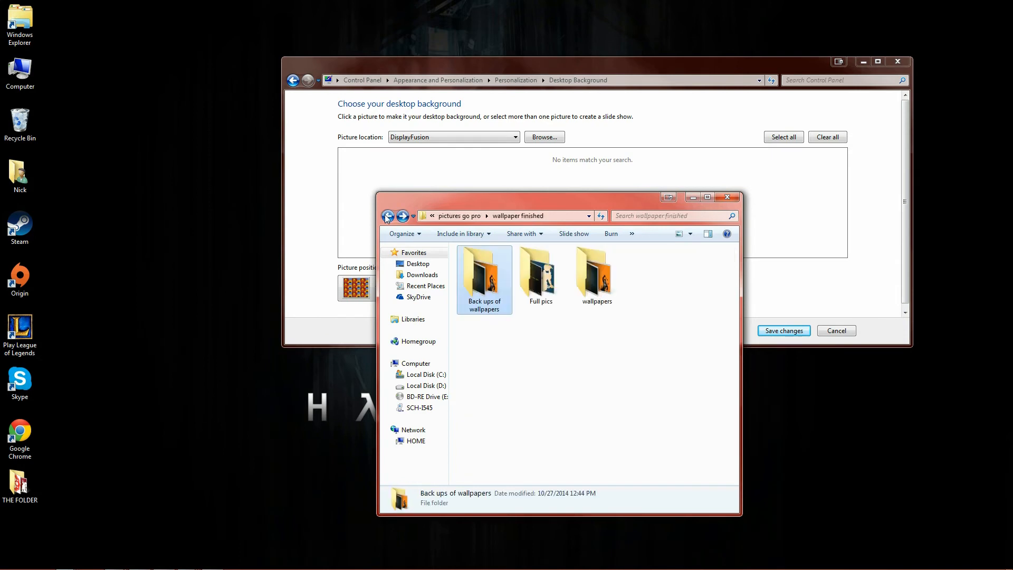
double_click(596, 271)
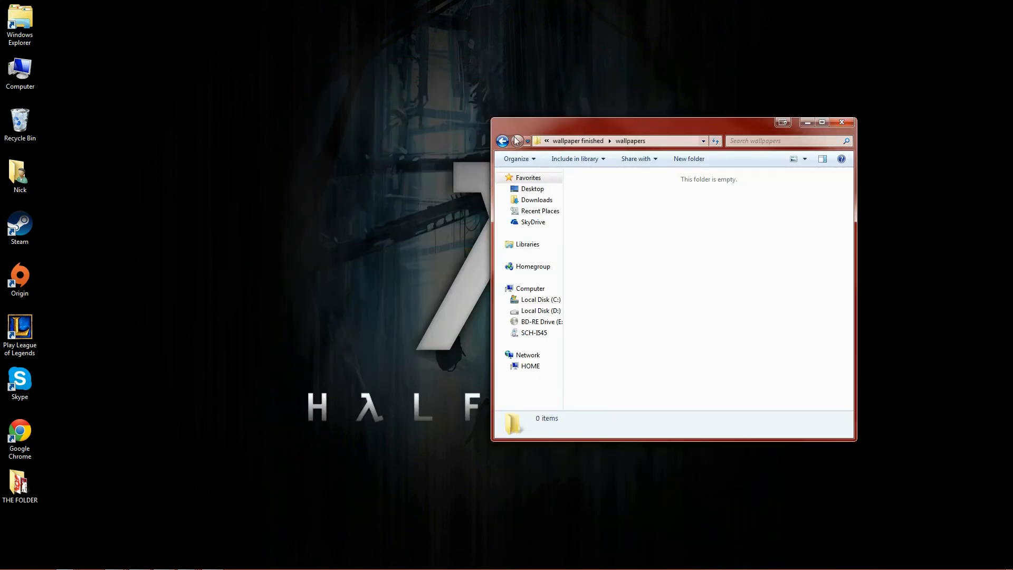
Step: Minimize the wallpapers folder window to show the Fable Anniversary desktop wallpaper
click(503, 140)
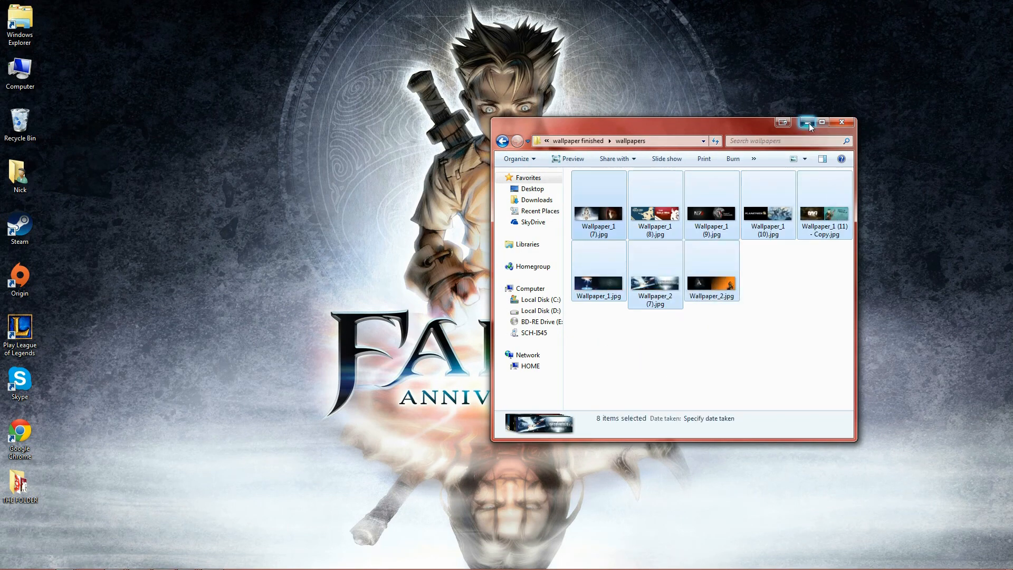
click(807, 123)
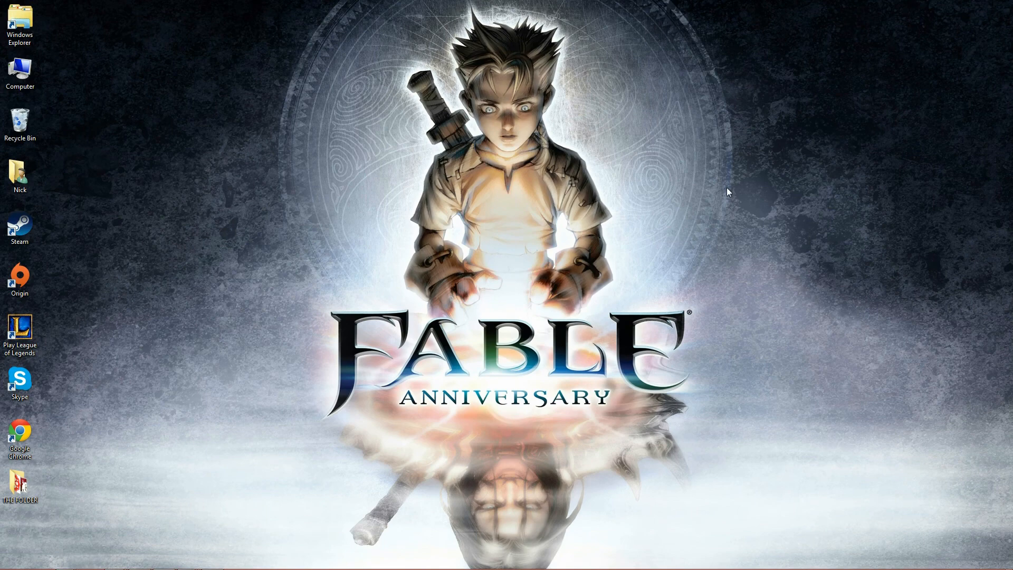